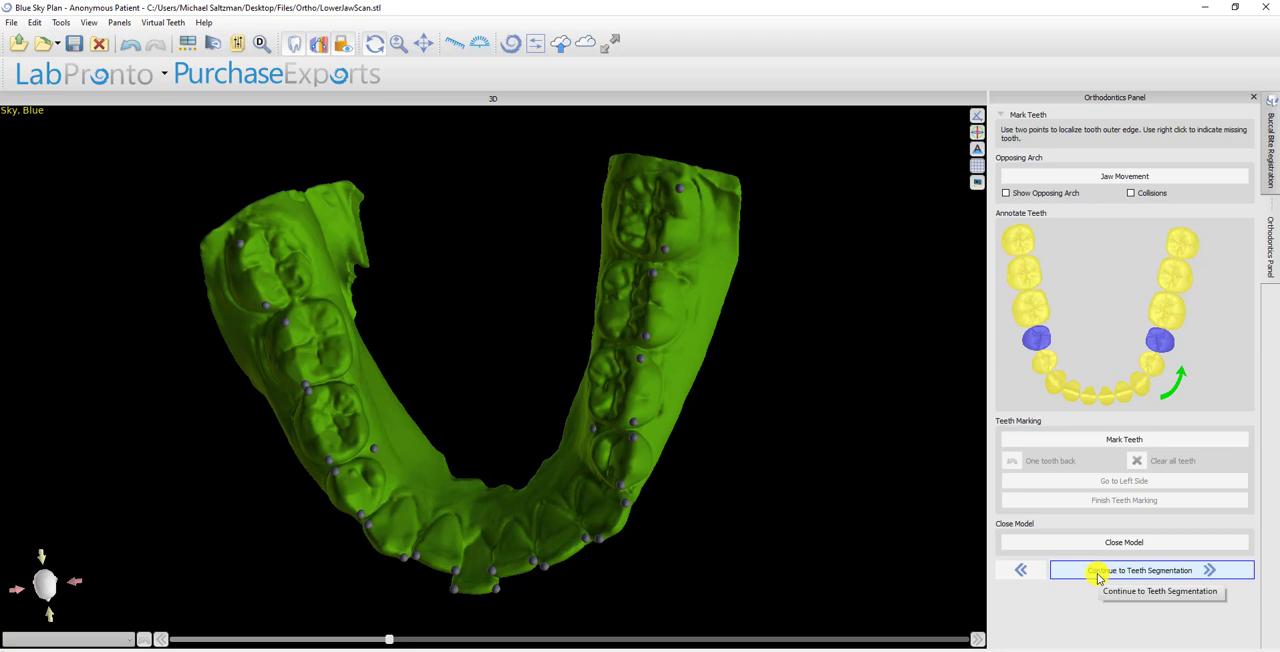
- Continue from tooth marking to teeth segmentation in the Orthodontics Panel
{"action": "left_click", "coordinate": [1140, 570]}
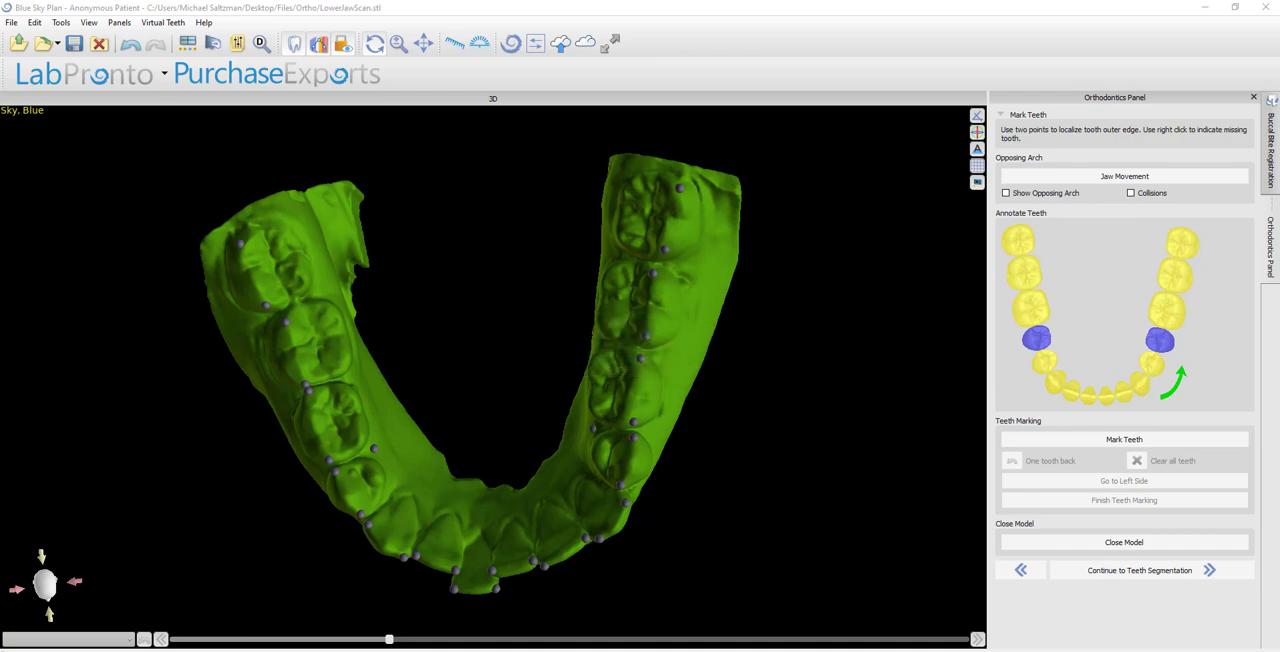
{"action": "left_click", "coordinate": [1140, 570]}
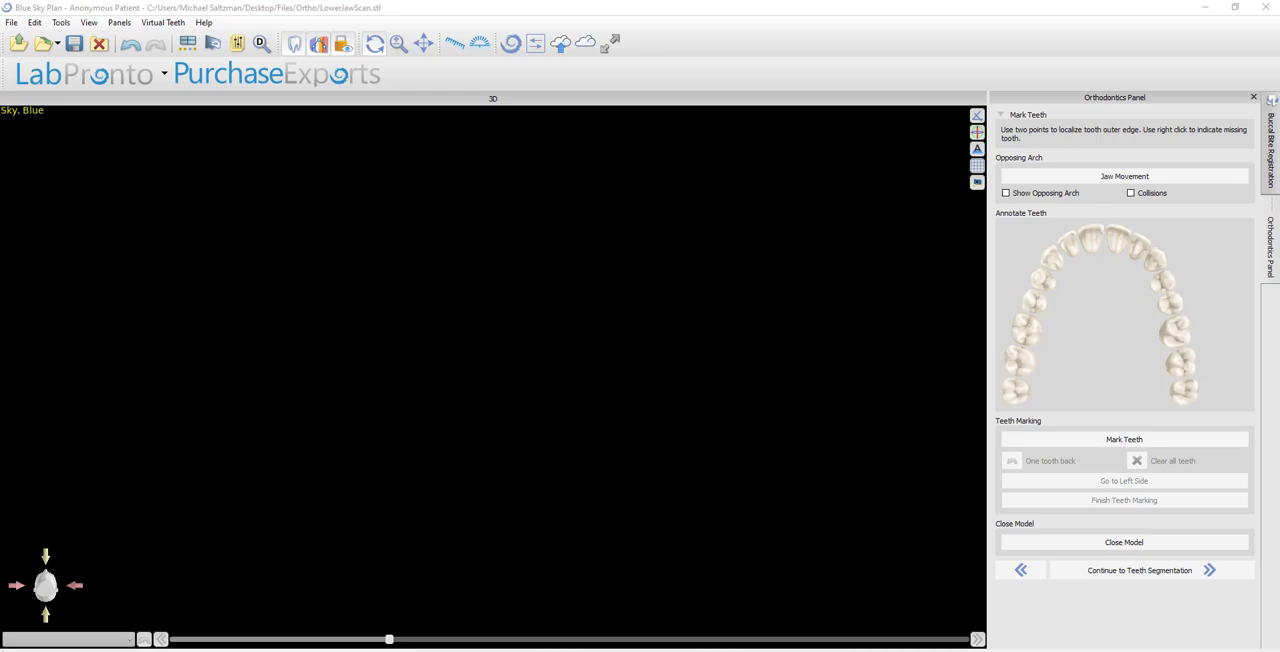
- Run automatic segmentation on the maxilla so each tooth appears as a coloured crown
{"action": "left_click", "coordinate": [1140, 570]}
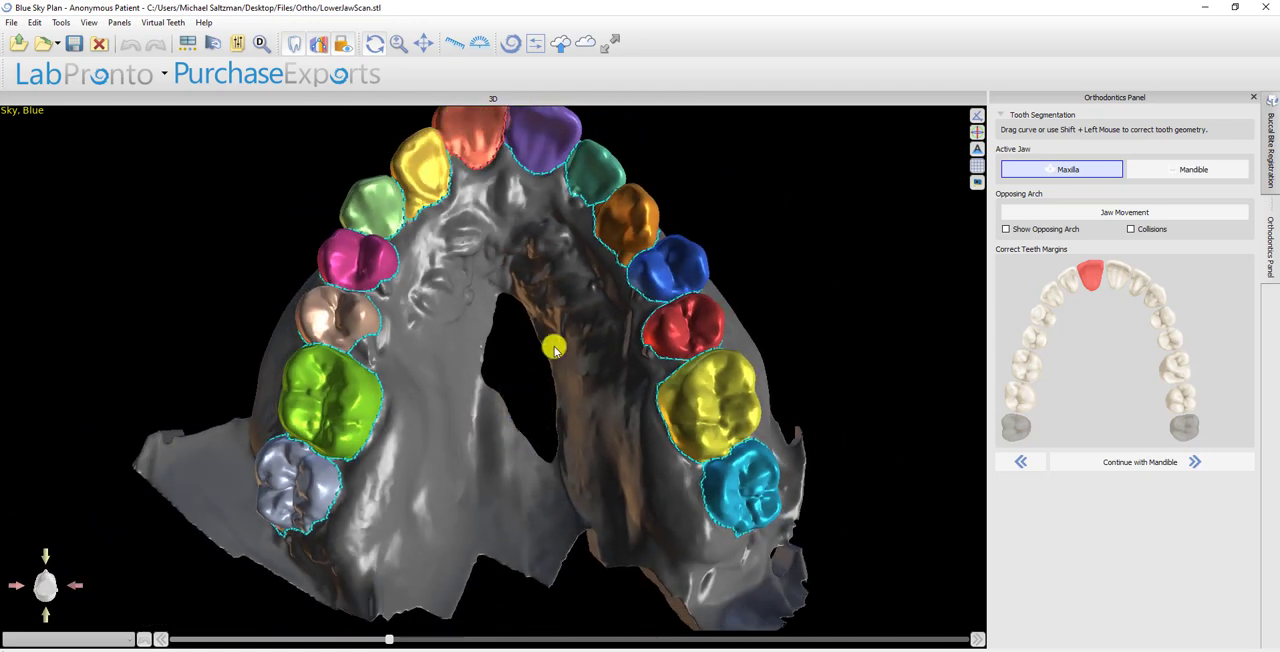
{"action": "mouse_move", "coordinate": [448, 270]}
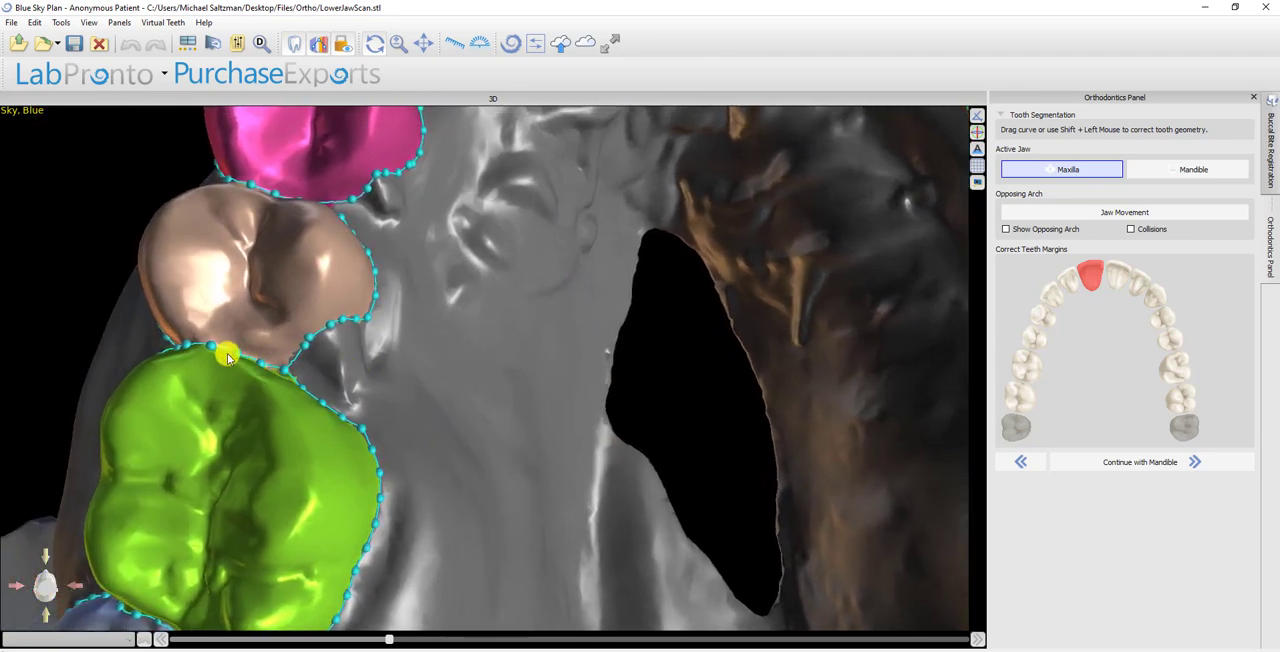
- Redraw and apply the green molar's margin curve at its contact with the beige premolar
{"action": "left_click_drag", "start_coordinate": [228, 358], "coordinate": [188, 348]}
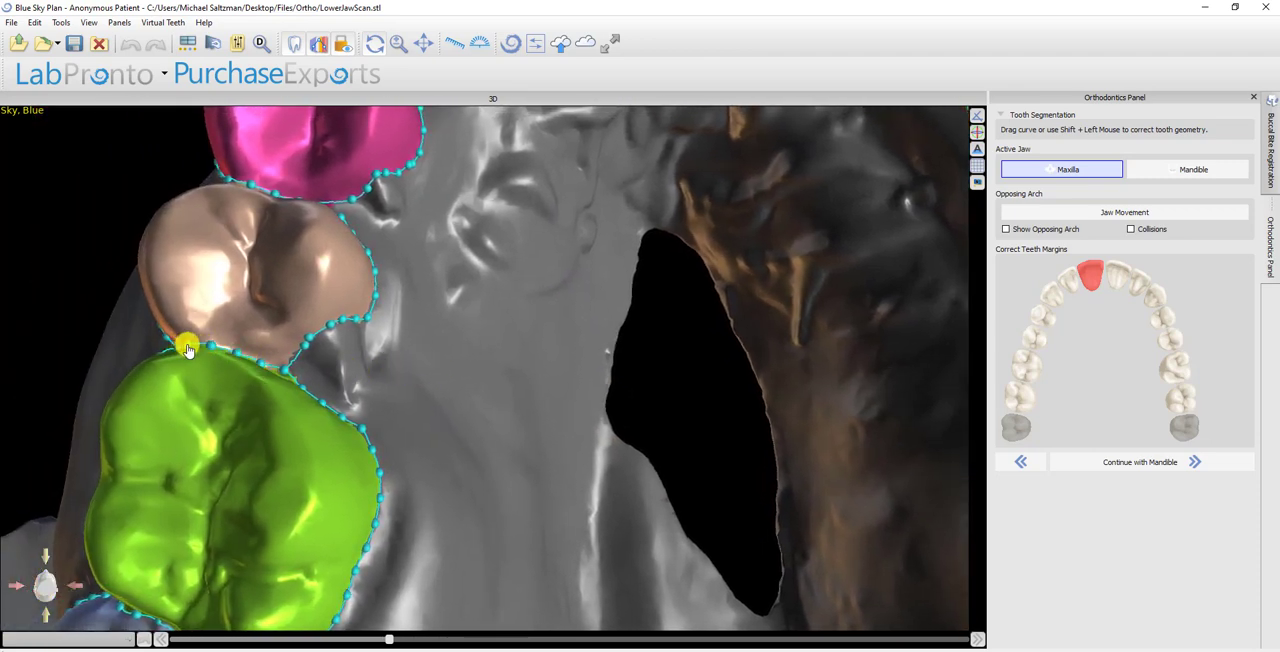
{"action": "left_click_drag", "start_coordinate": [188, 348], "coordinate": [212, 350]}
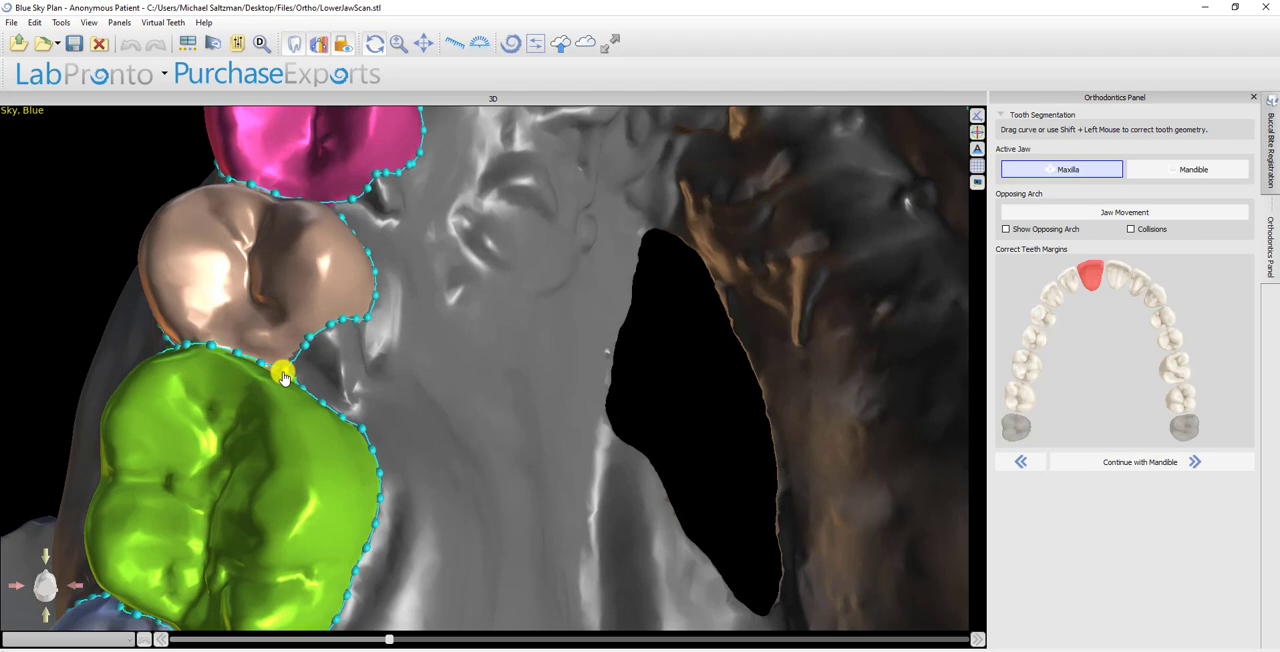
{"action": "right_click", "coordinate": [284, 376]}
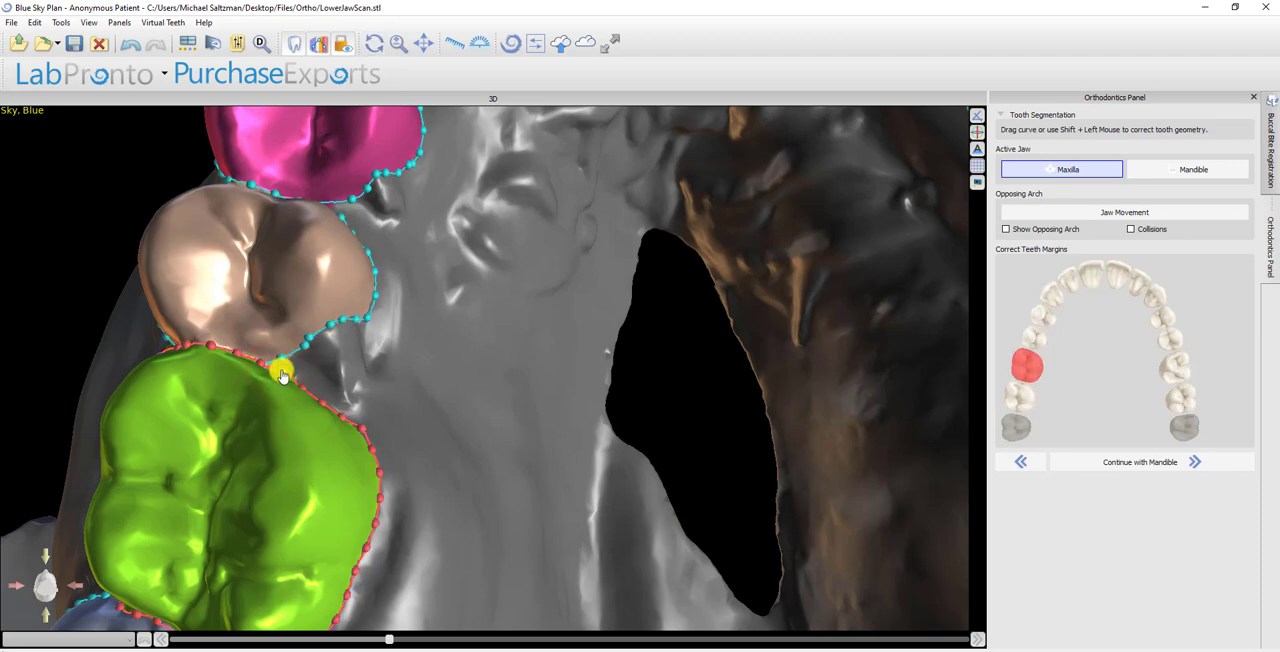
{"action": "right_click", "coordinate": [284, 372]}
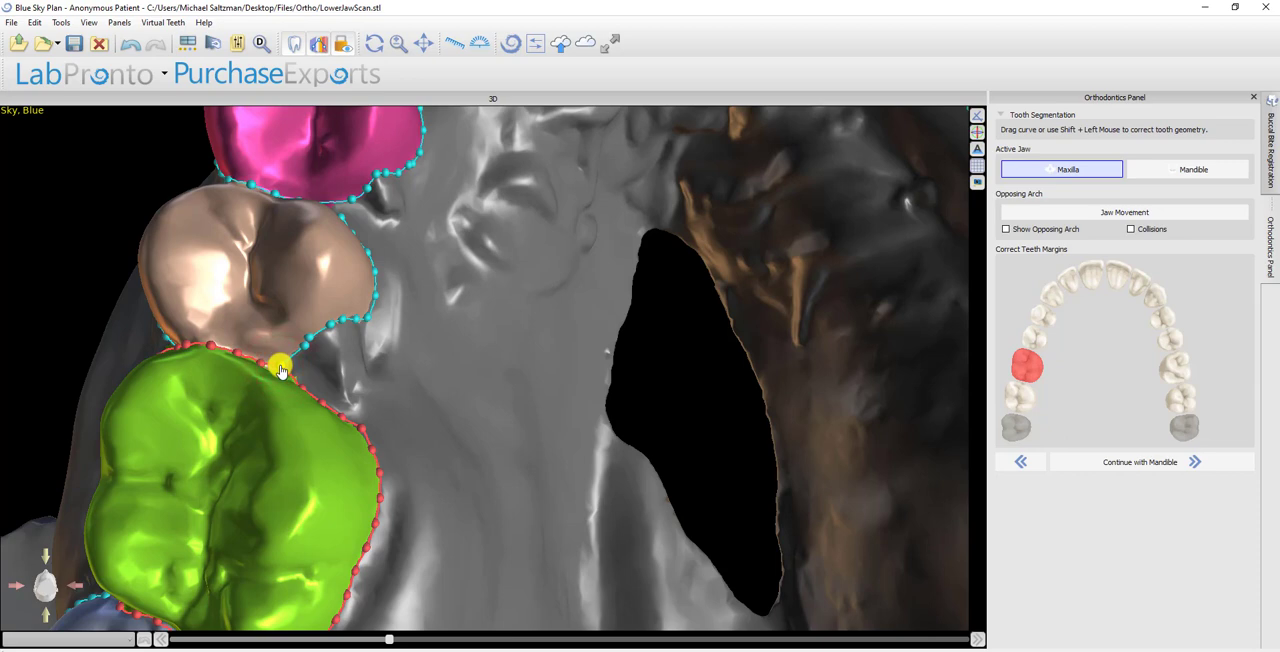
{"action": "left_click_drag", "start_coordinate": [280, 364], "coordinate": [304, 348]}
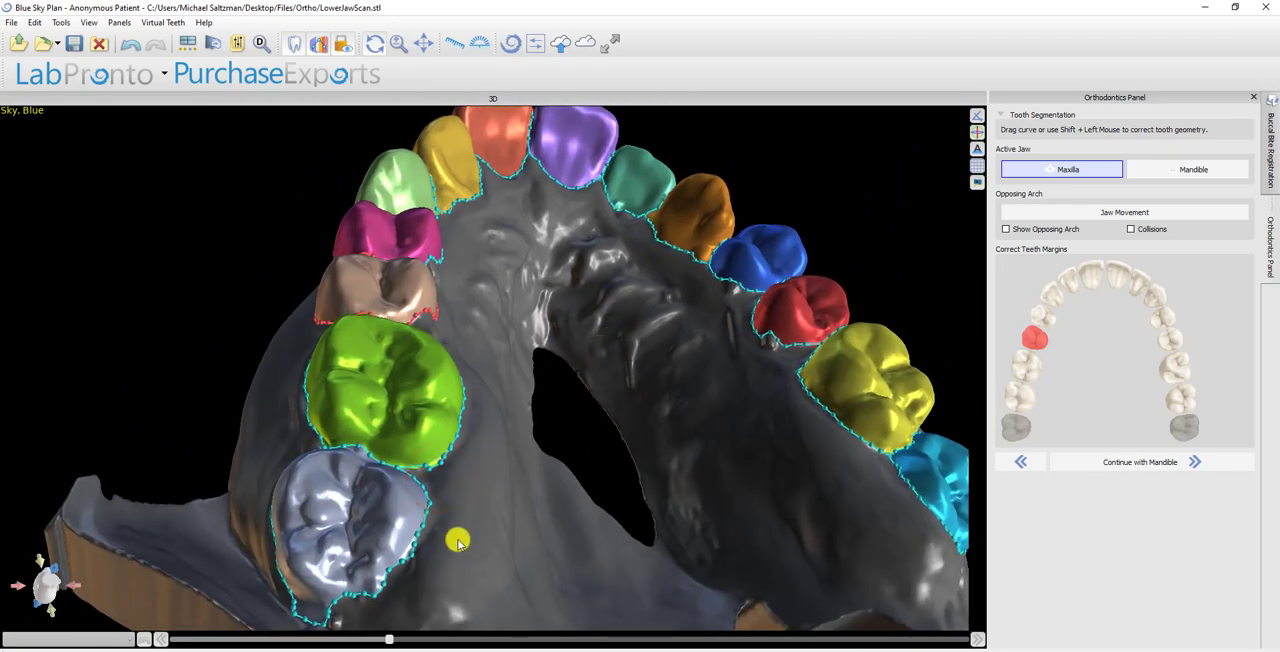
- Redraw the margin curve of the rearmost silver-grey upper molar
{"action": "left_click_drag", "start_coordinate": [458, 540], "coordinate": [530, 490]}
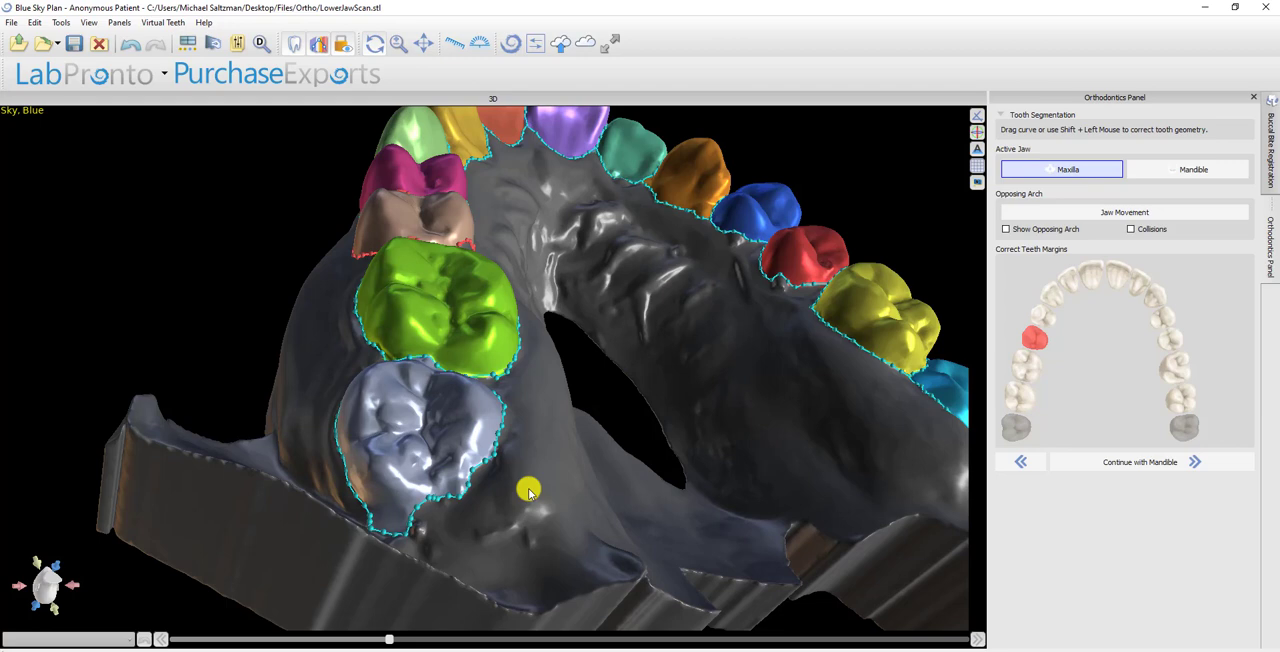
{"action": "left_click_drag", "start_coordinate": [530, 490], "coordinate": [424, 544]}
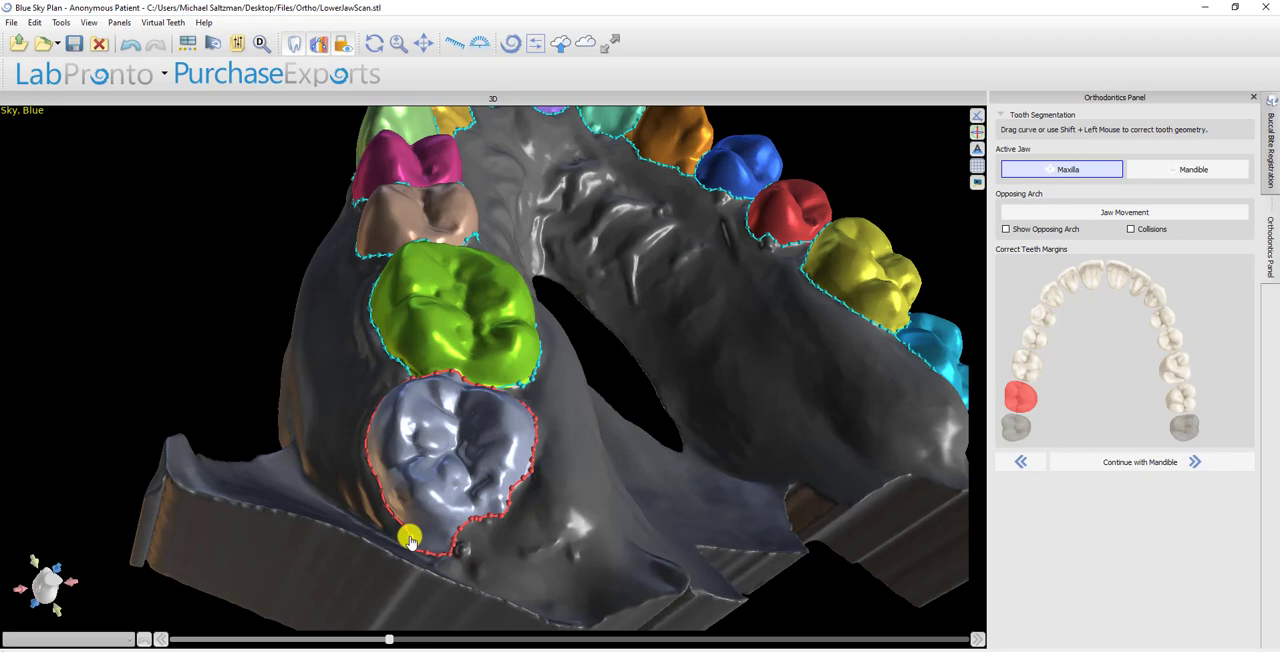
{"action": "mouse_move", "coordinate": [416, 536]}
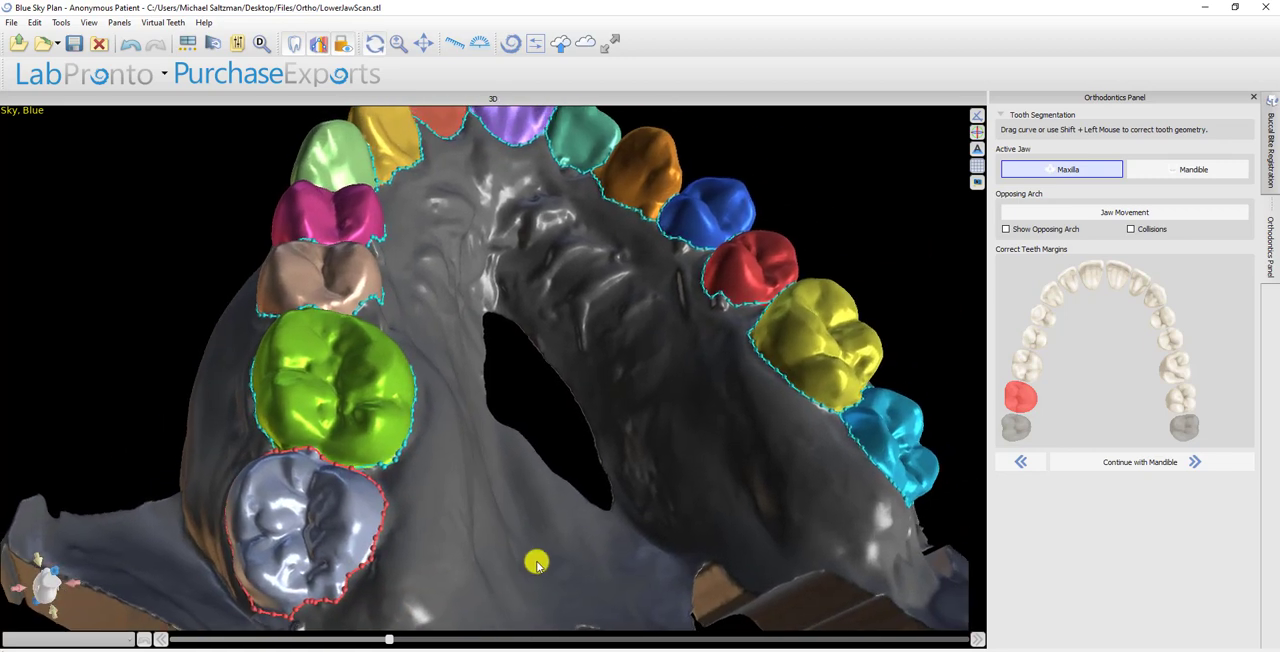
{"action": "left_click_drag", "start_coordinate": [538, 562], "coordinate": [490, 336]}
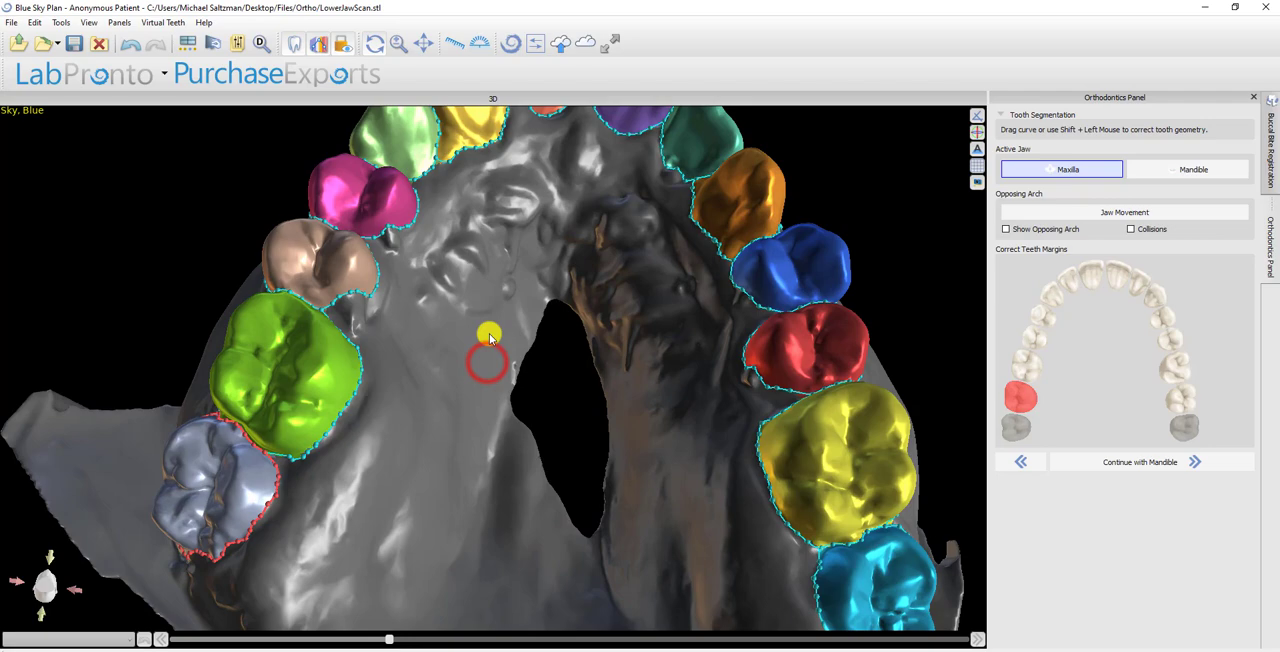
- Orbit the maxillary arch to check all margins, then move on to the mandible
{"action": "left_click_drag", "start_coordinate": [490, 338], "coordinate": [624, 450]}
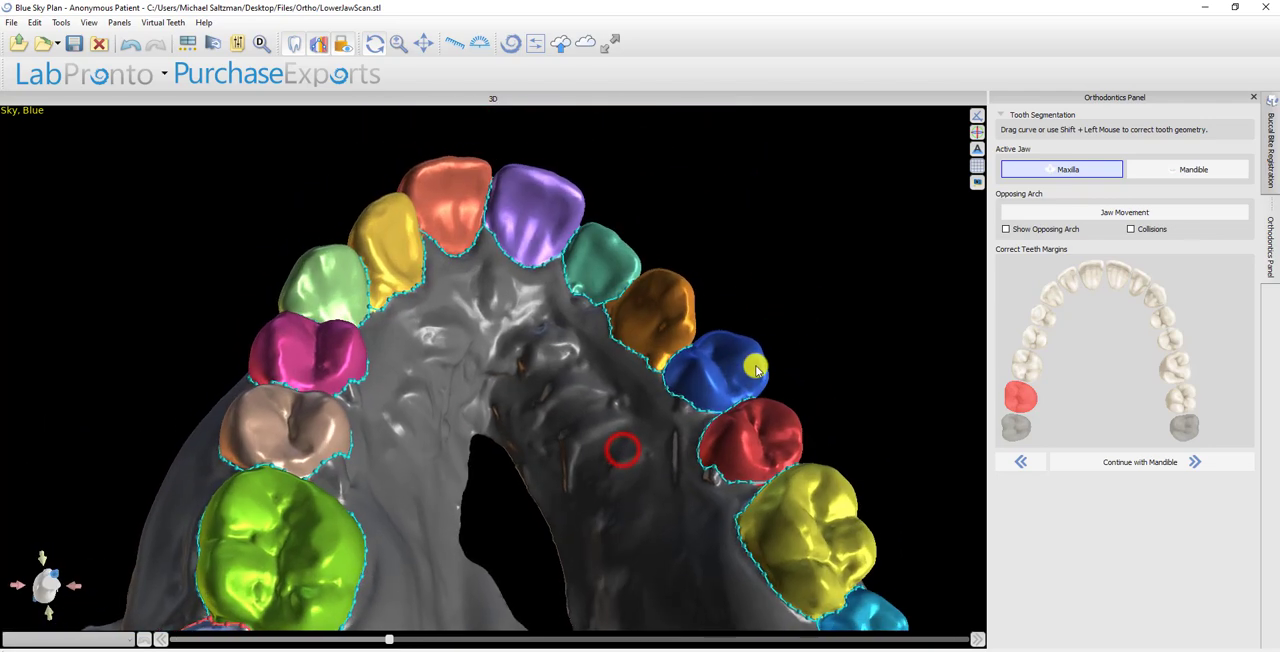
{"action": "left_click_drag", "start_coordinate": [756, 368], "coordinate": [716, 478]}
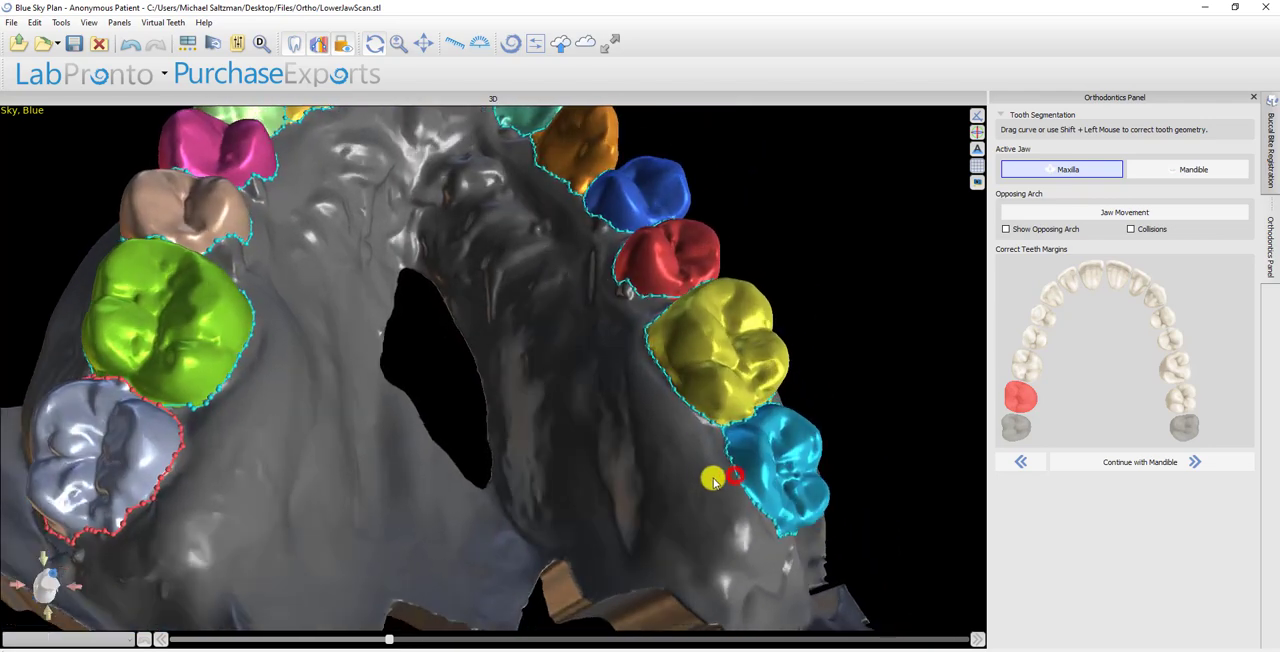
{"action": "left_click_drag", "start_coordinate": [716, 478], "coordinate": [460, 516]}
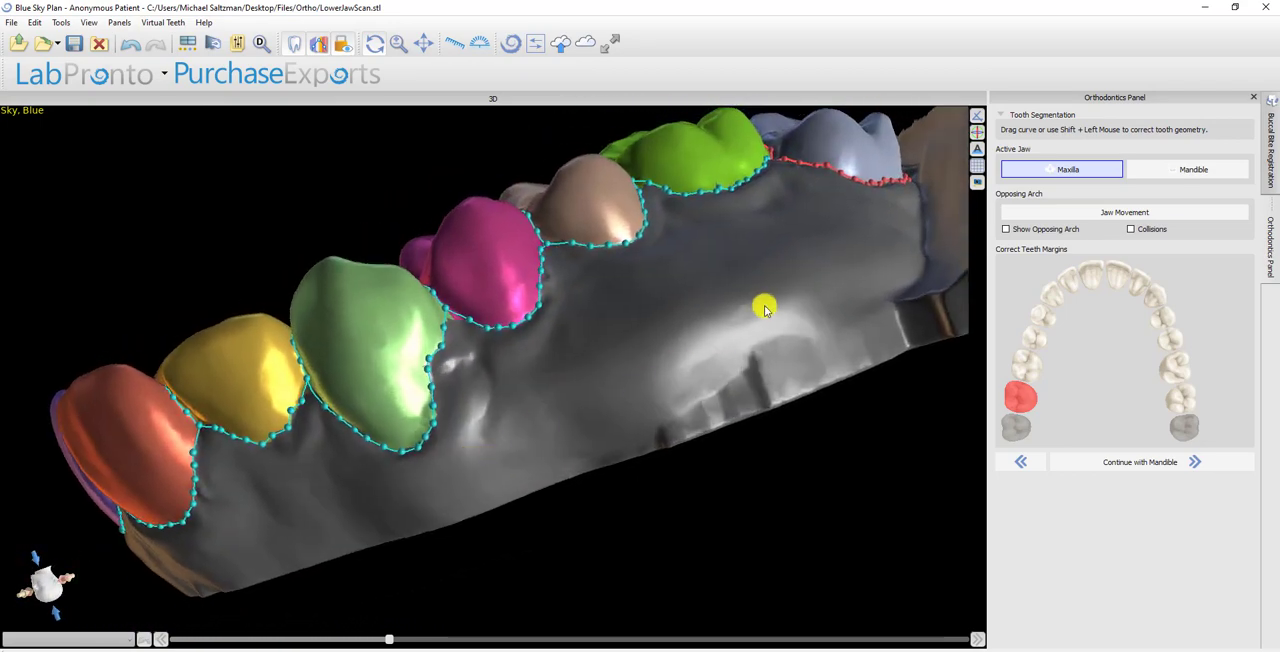
{"action": "left_click_drag", "start_coordinate": [764, 308], "coordinate": [804, 330]}
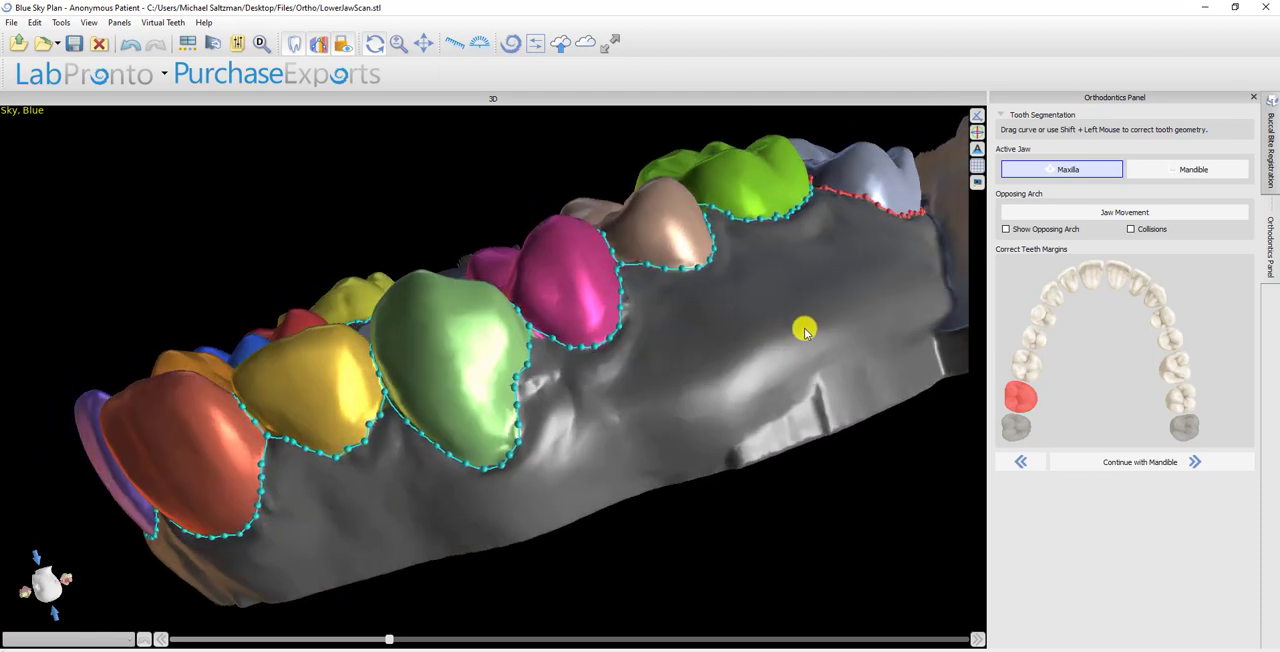
{"action": "left_click", "coordinate": [1188, 168]}
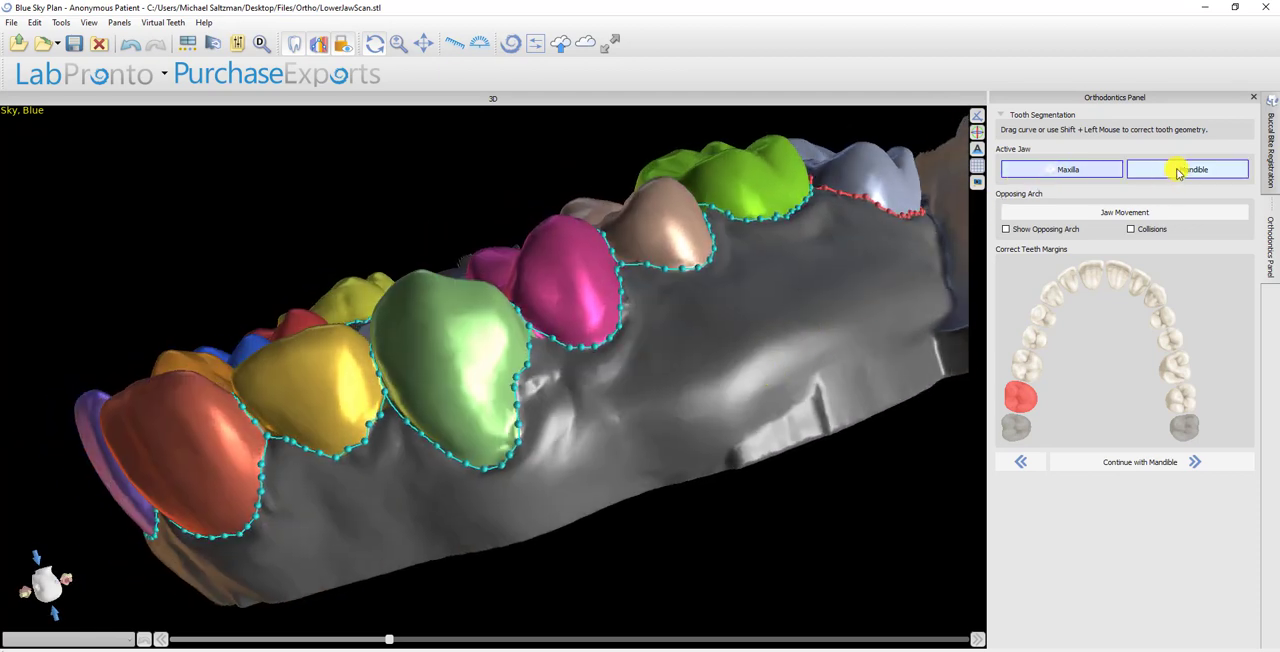
- Activate the mandibular scan and trace a new margin curve above the purple lower incisor
{"action": "left_click", "coordinate": [1188, 168]}
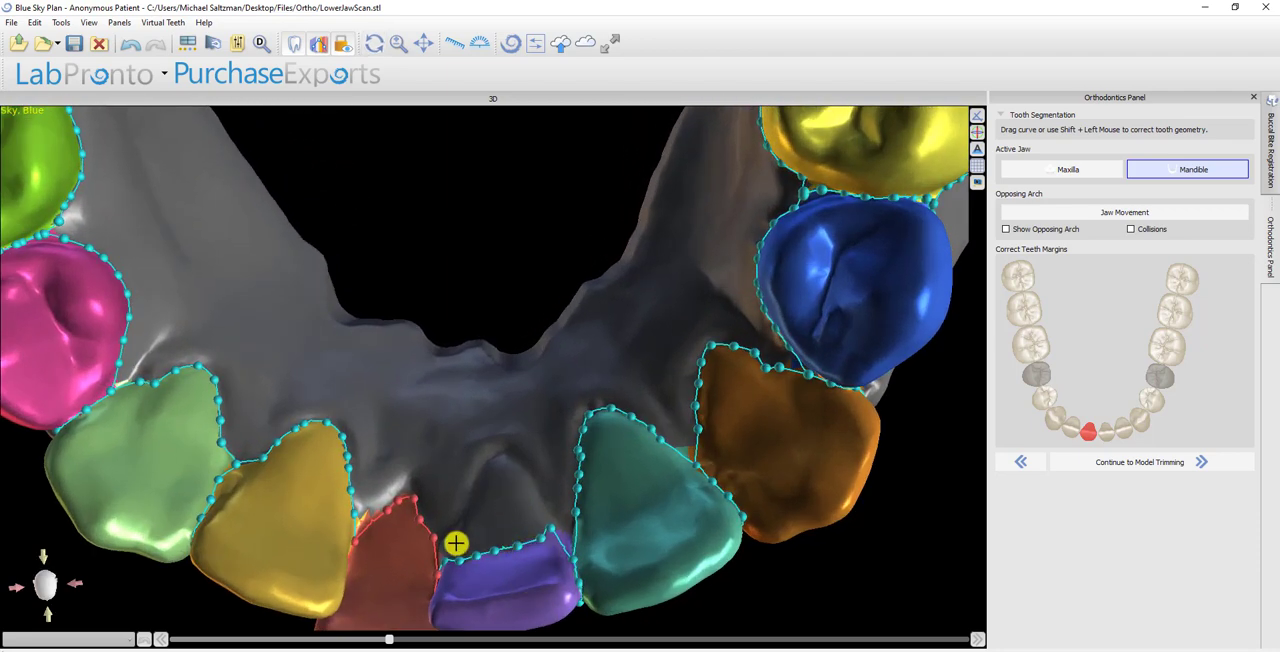
{"action": "left_click_drag", "start_coordinate": [456, 544], "coordinate": [498, 456]}
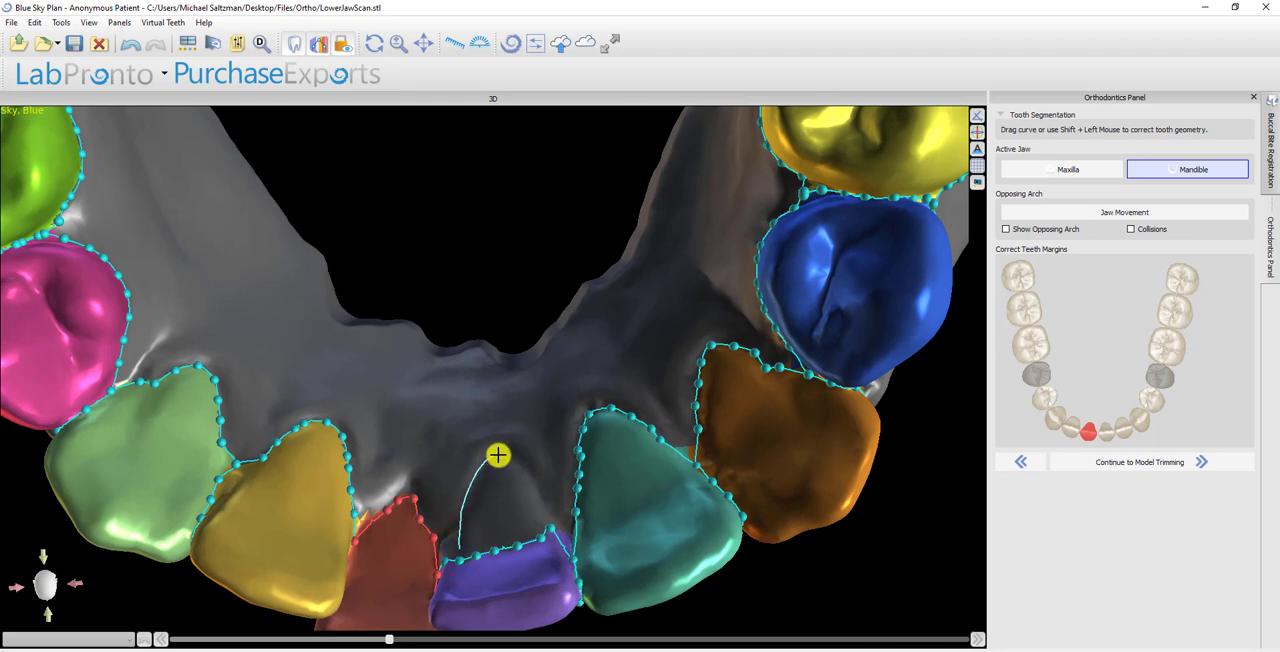
{"action": "left_click_drag", "start_coordinate": [498, 456], "coordinate": [552, 520]}
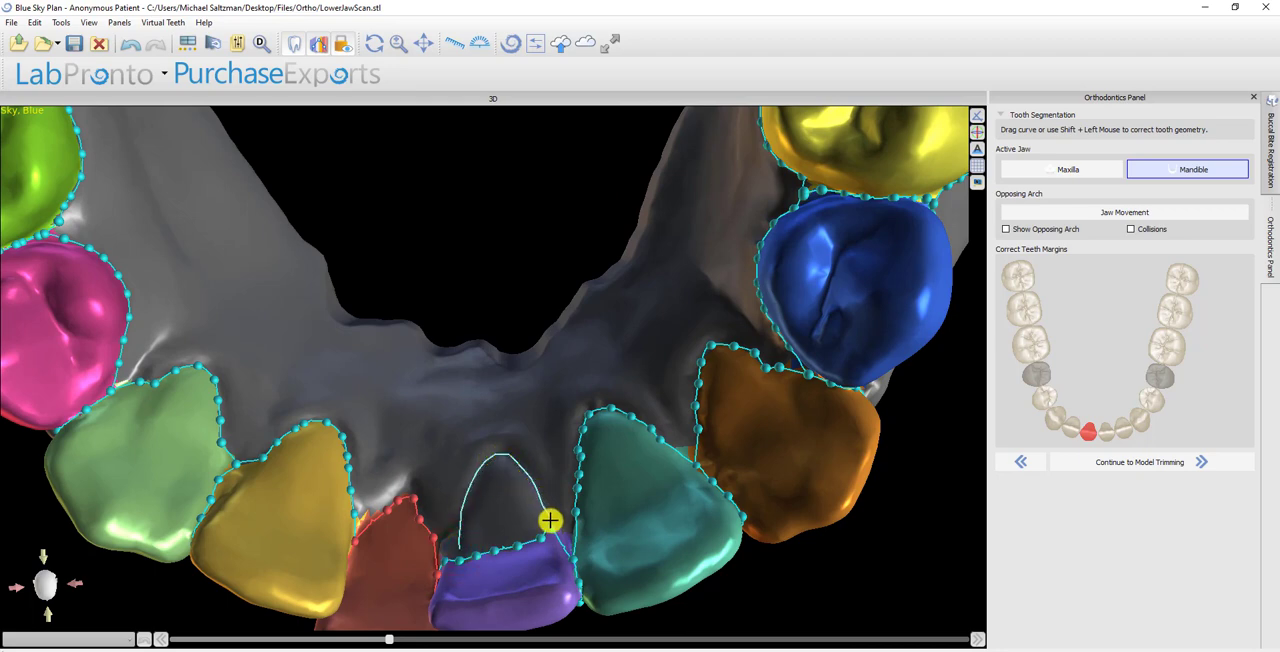
{"action": "left_click_drag", "start_coordinate": [550, 520], "coordinate": [530, 570]}
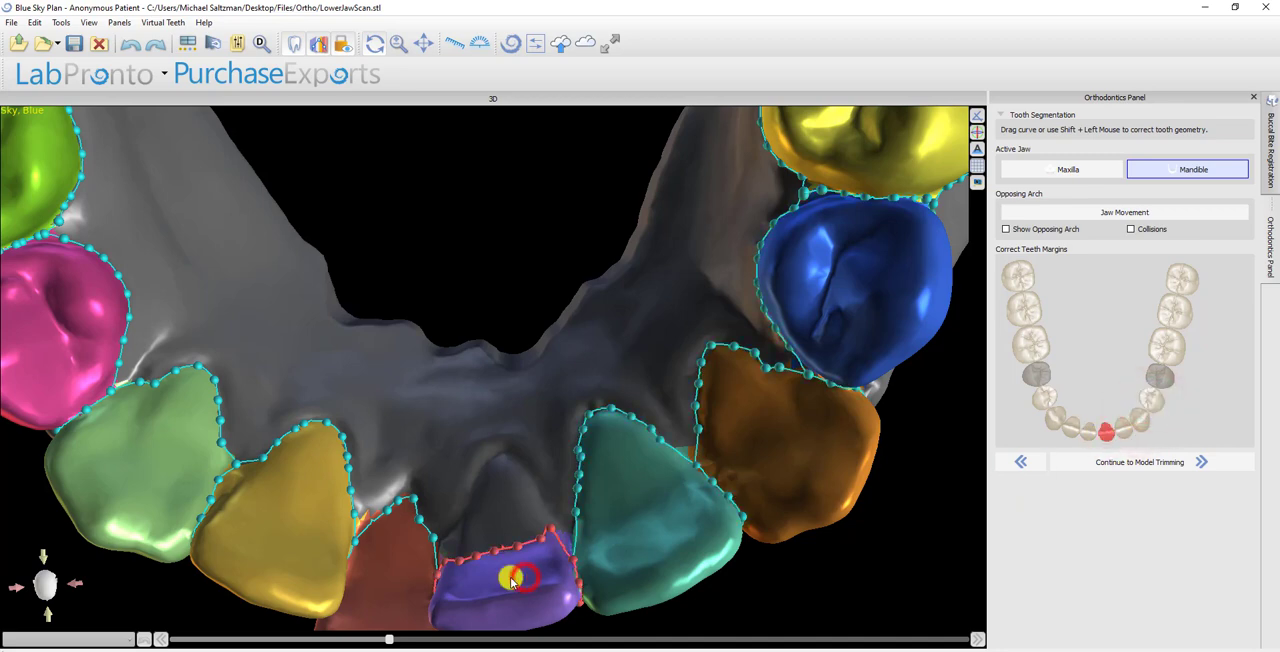
- Draw a taller closed margin curve around the purple incisor so its crown covers the whole tooth
{"action": "left_click_drag", "start_coordinate": [512, 578], "coordinate": [500, 448]}
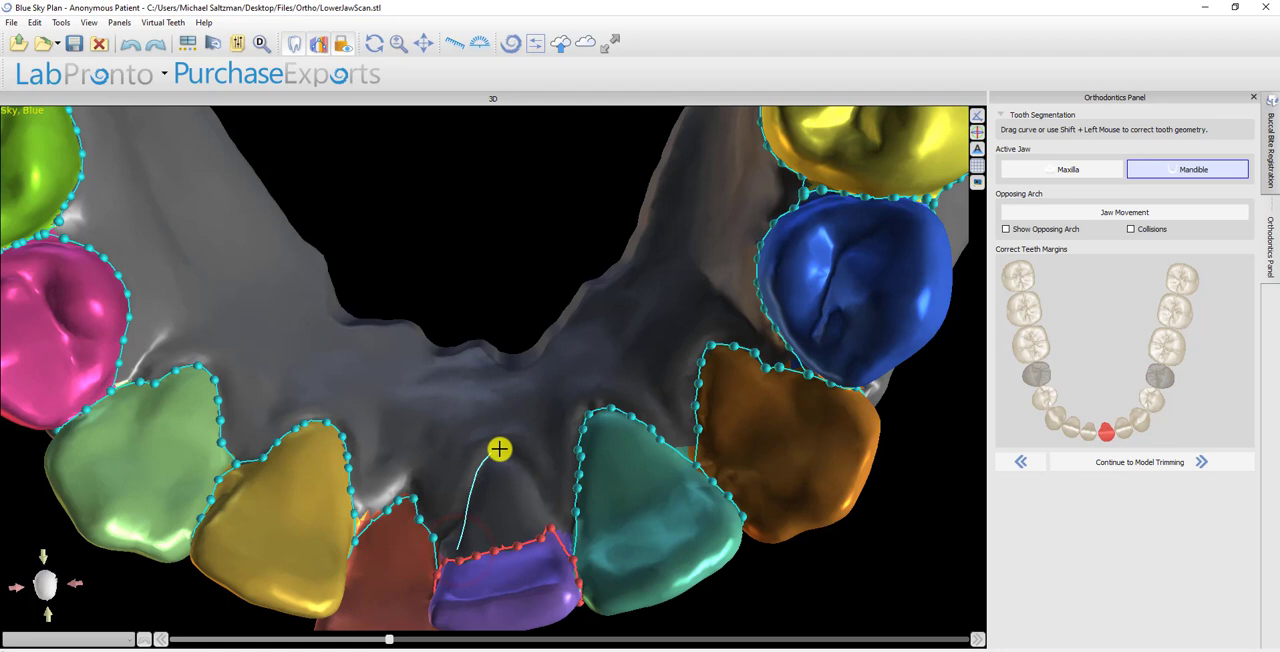
{"action": "left_click_drag", "start_coordinate": [500, 448], "coordinate": [556, 528]}
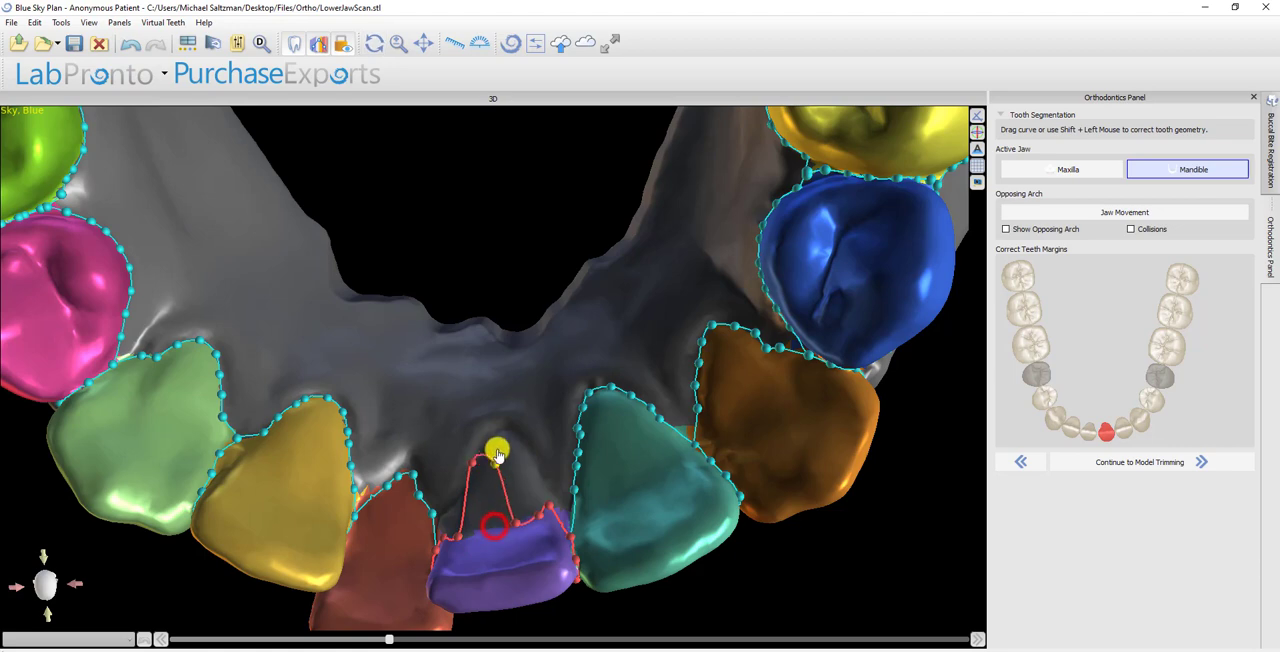
{"action": "left_click_drag", "start_coordinate": [498, 448], "coordinate": [456, 504]}
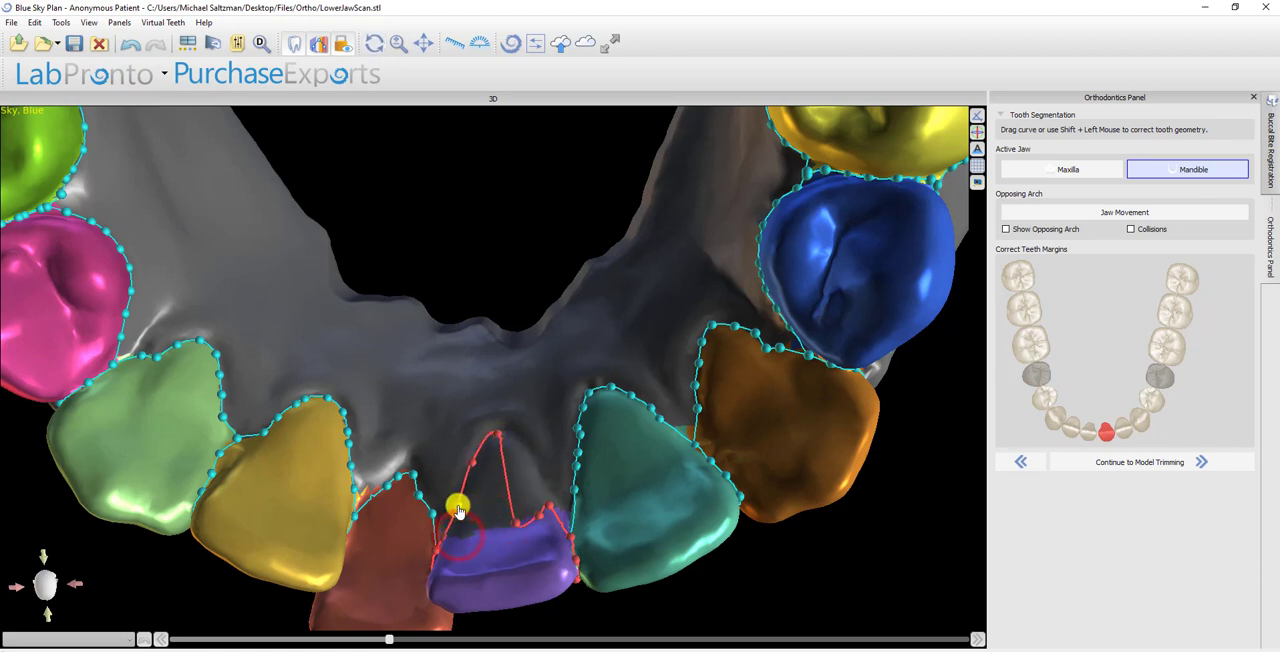
{"action": "left_click_drag", "start_coordinate": [458, 504], "coordinate": [564, 528]}
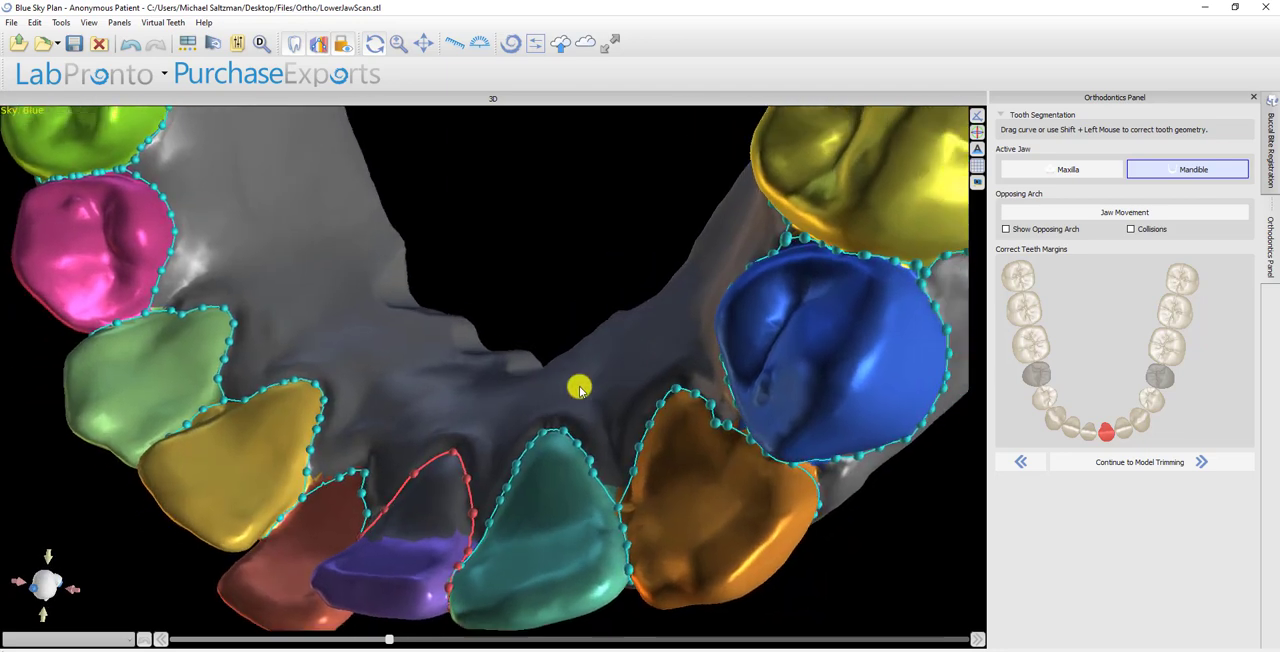
{"action": "left_click_drag", "start_coordinate": [580, 388], "coordinate": [408, 436]}
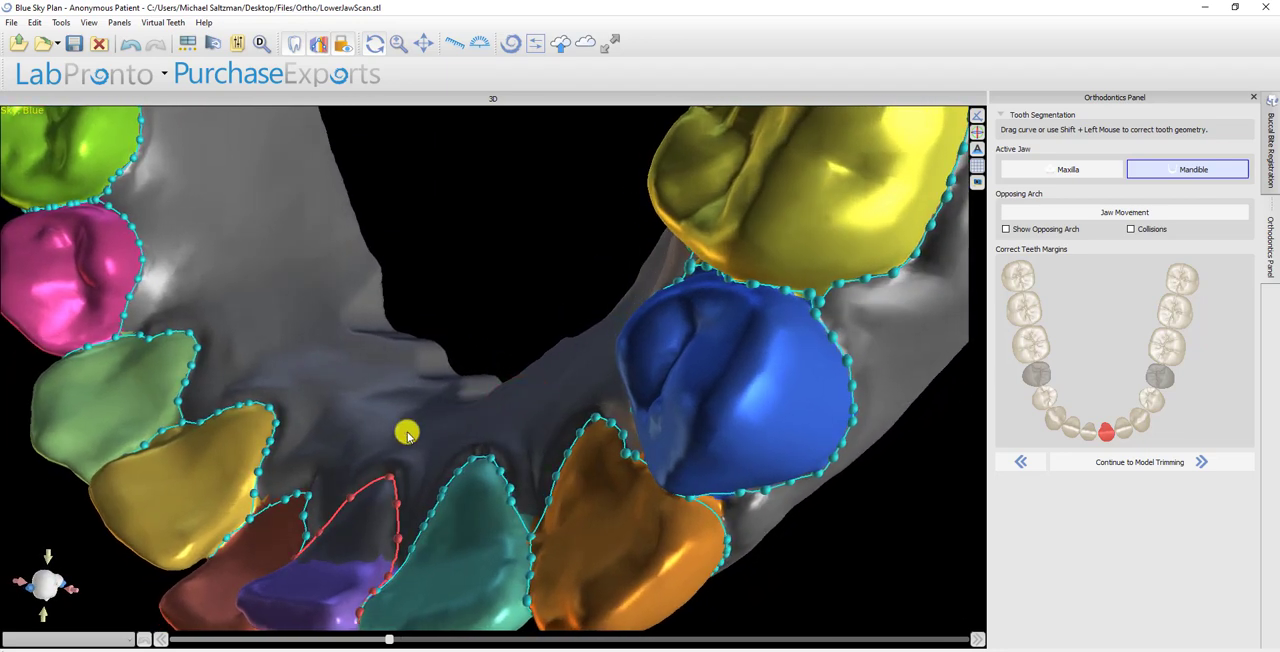